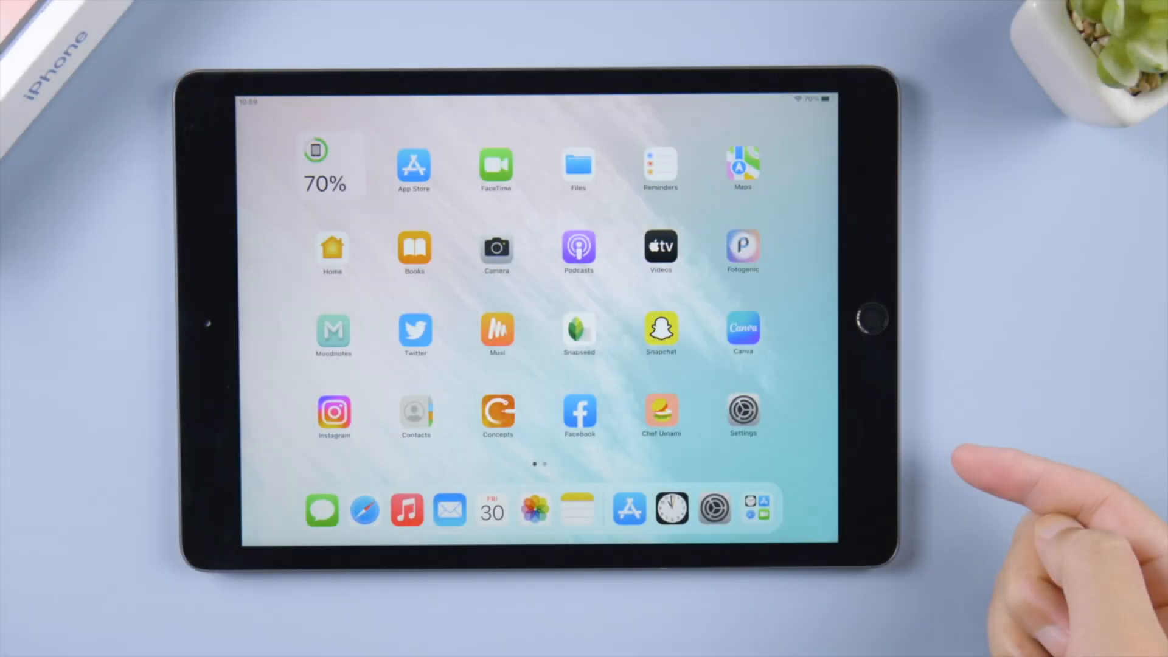
# Step: Open Settings > General on the iPad and view its About and Software Update pages
pyautogui.click(743, 411)
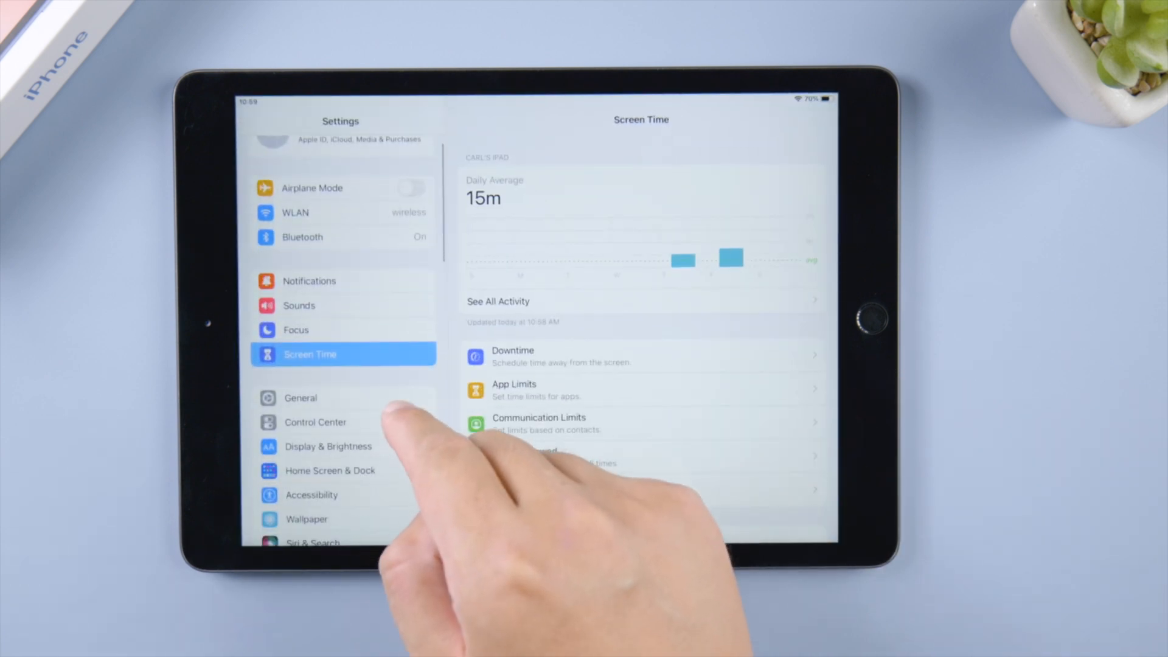
pyautogui.click(300, 397)
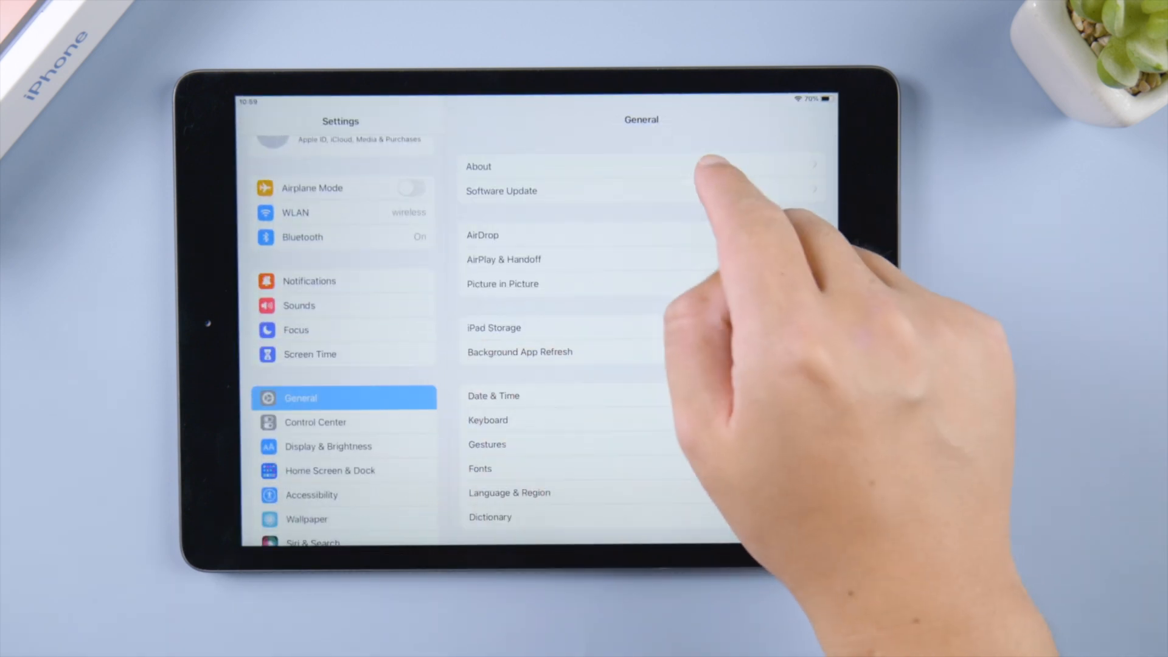
pyautogui.click(479, 166)
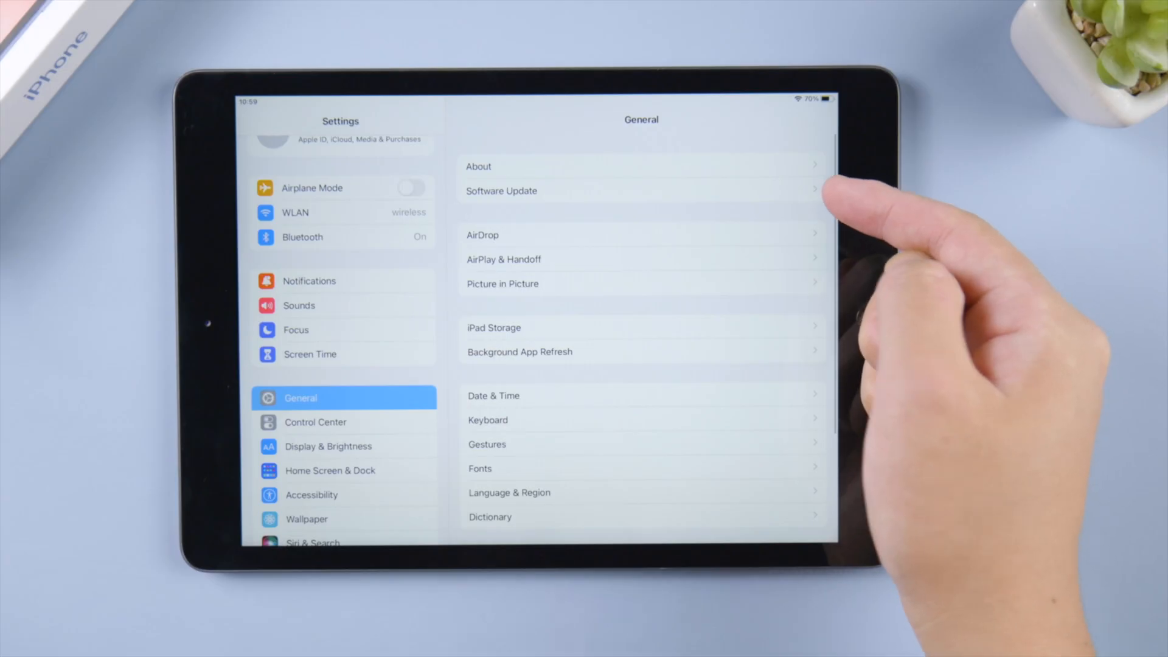
pyautogui.click(500, 190)
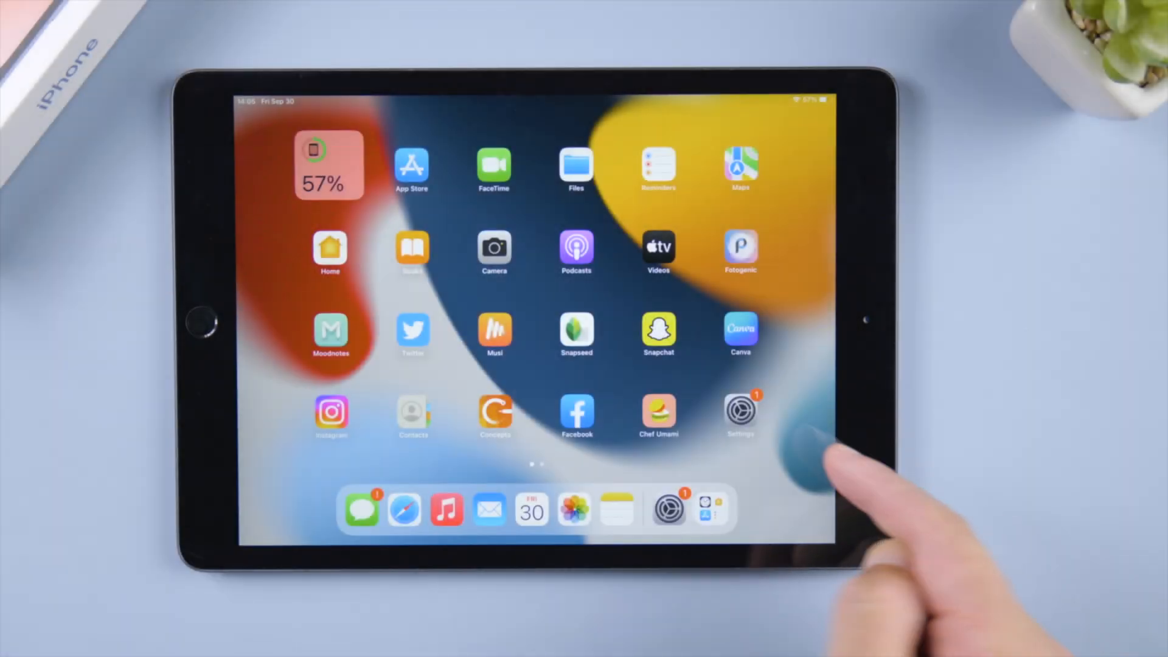
pyautogui.click(741, 409)
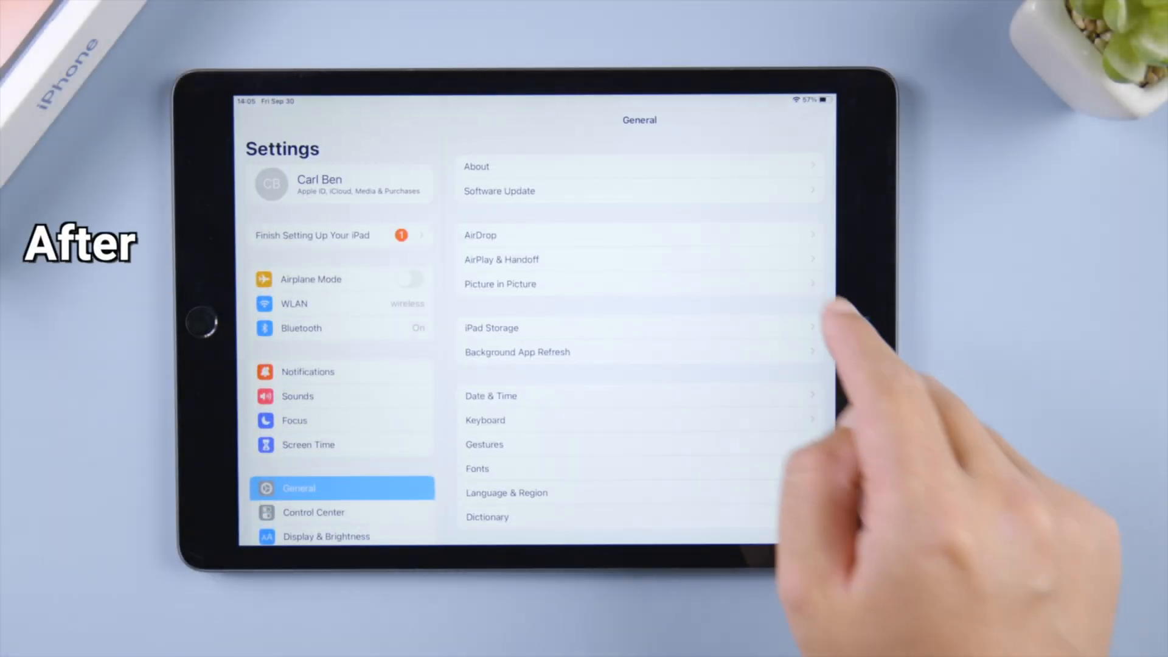
pyautogui.click(477, 166)
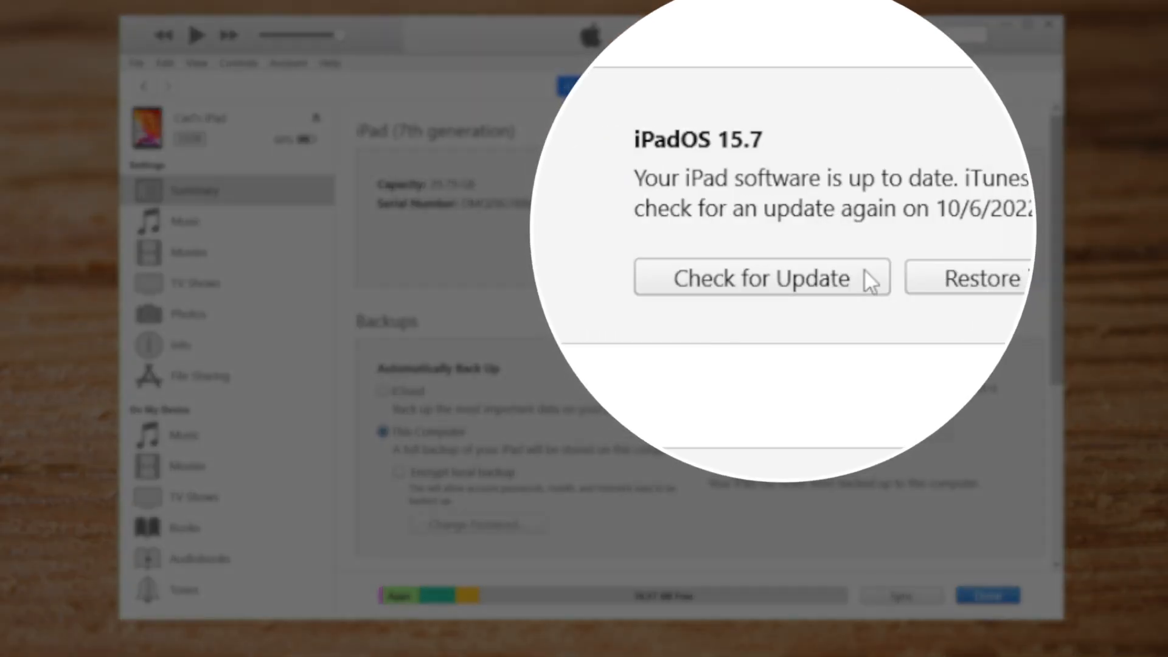
# Step: Check for Update in iTunes and confirm updating the iPad to iPadOS 16.1
pyautogui.click(760, 278)
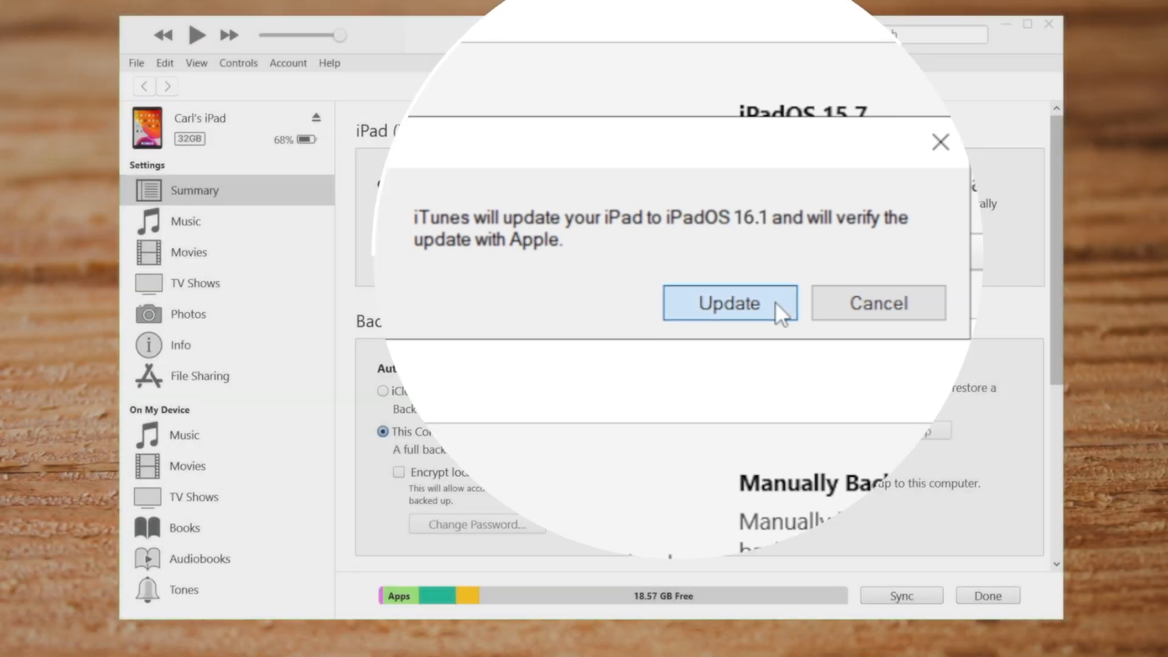
pyautogui.click(728, 303)
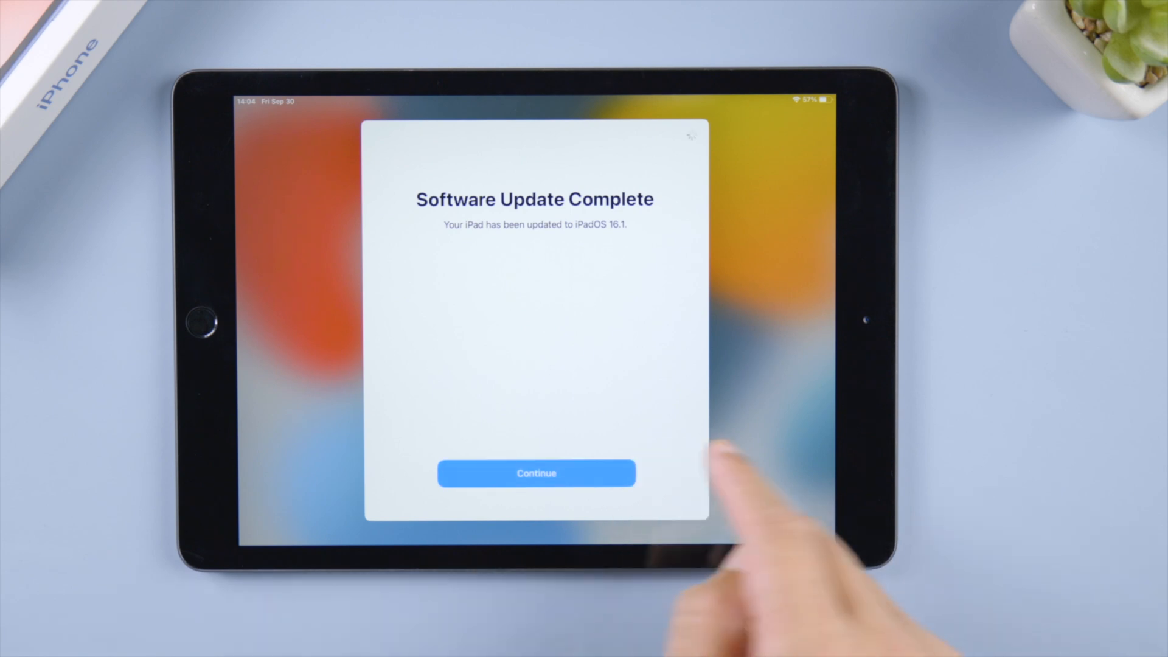
# Step: Dismiss the Software Update Complete screen and reopen Settings > General
pyautogui.click(536, 474)
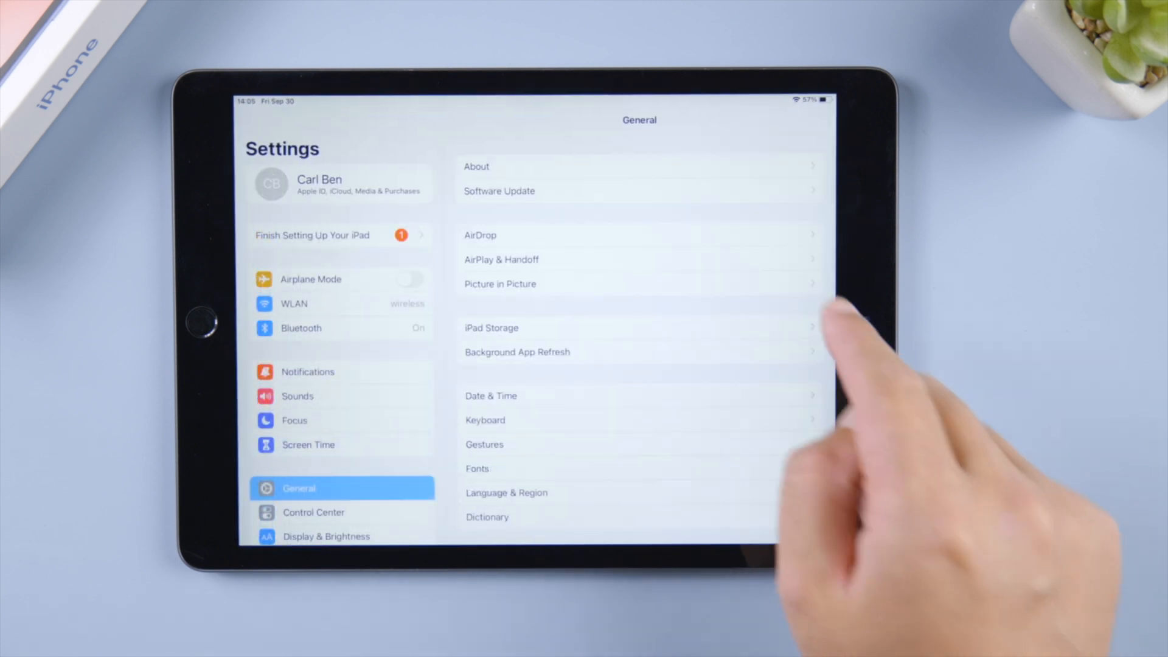
pyautogui.click(476, 166)
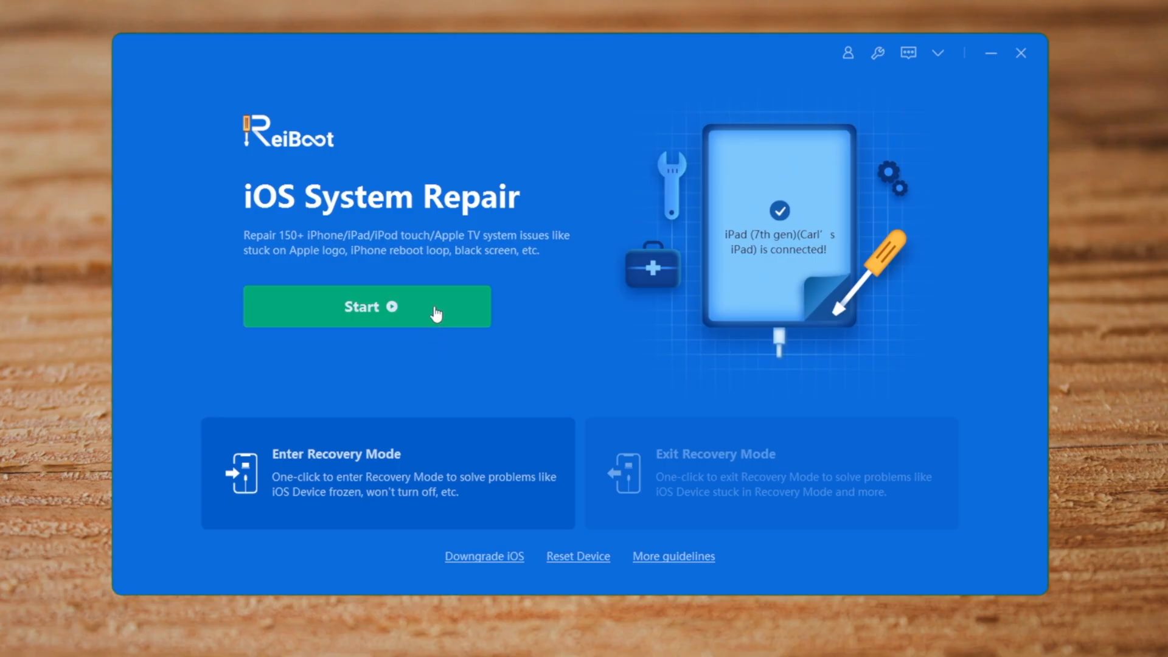
# Step: Choose Standard Repair in ReiBoot, download the 16.1 firmware, and start the repair
pyautogui.click(365, 306)
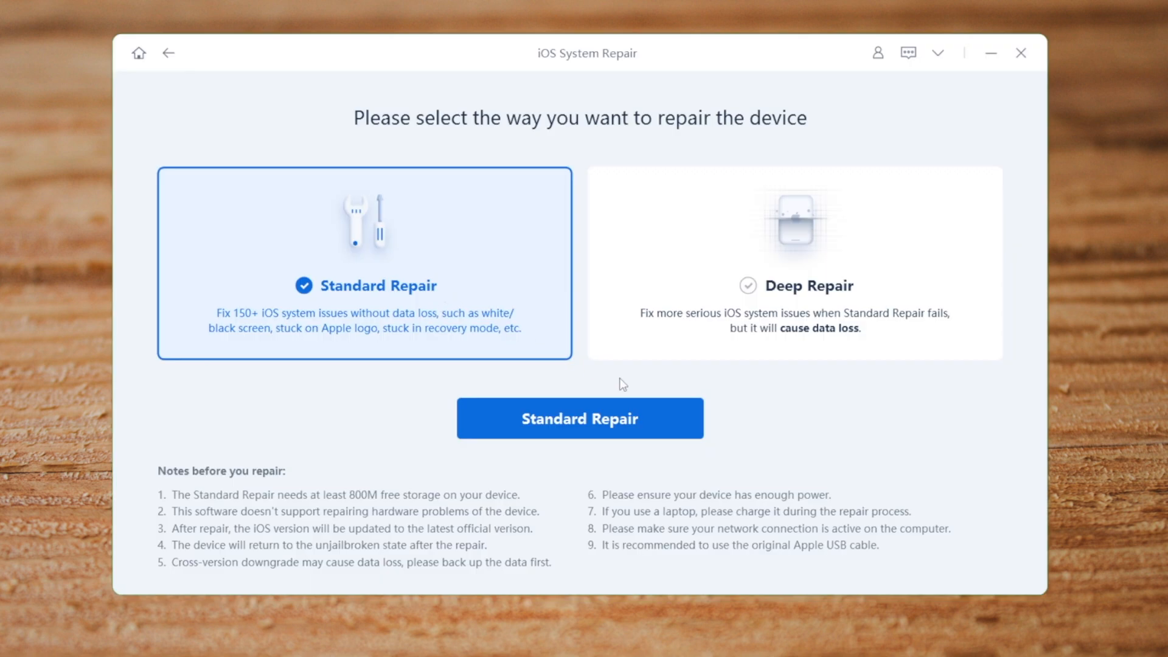
pyautogui.click(579, 418)
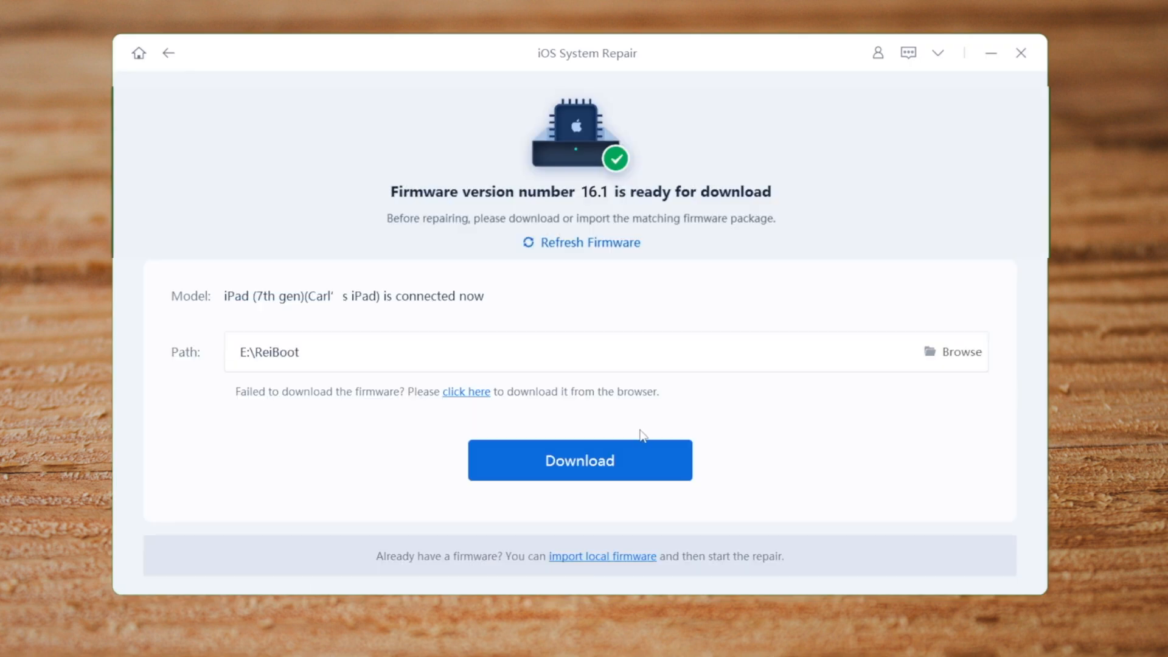
pyautogui.click(578, 460)
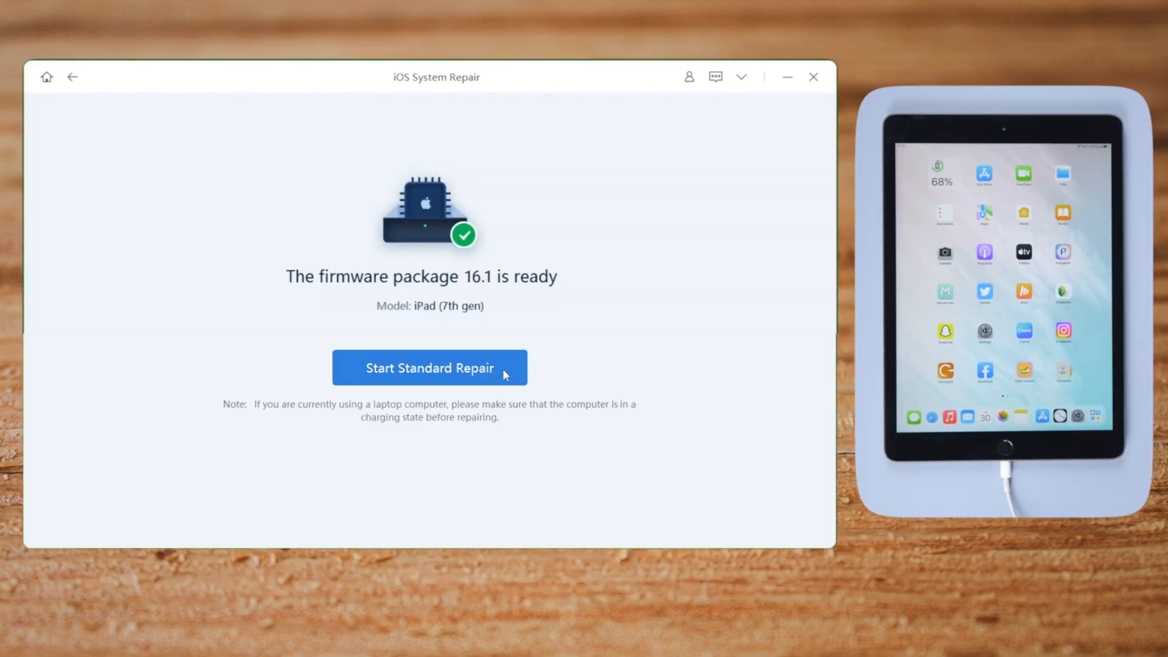
pyautogui.click(429, 368)
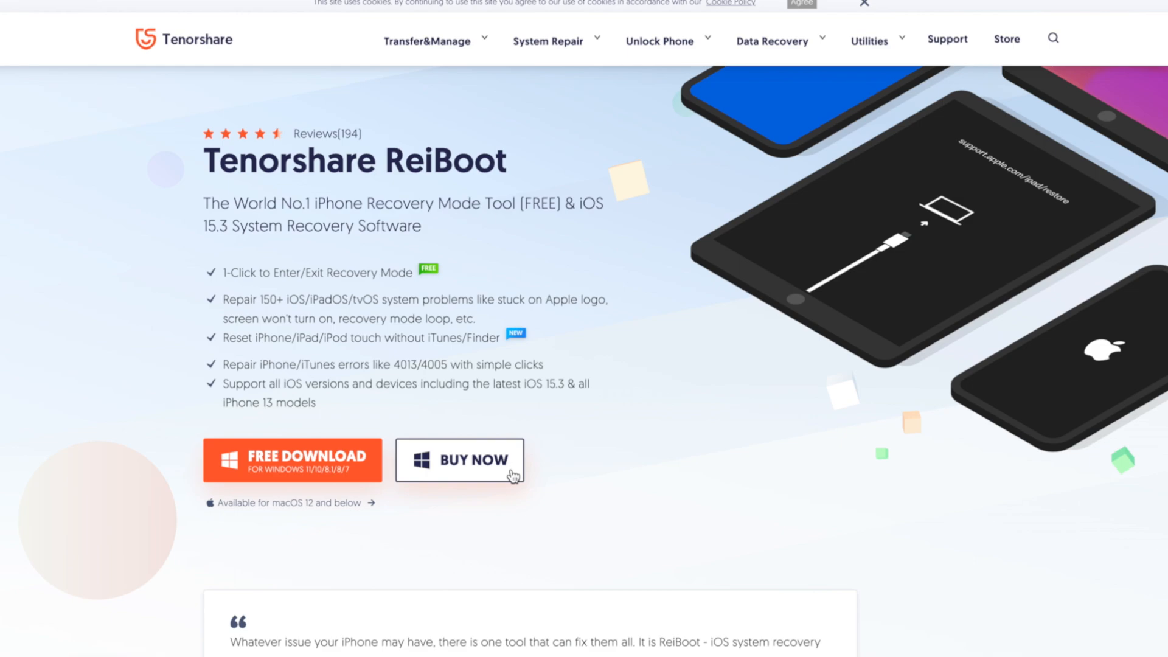
# Step: Open the ReiBoot Buy Now page to see license prices
pyautogui.click(460, 460)
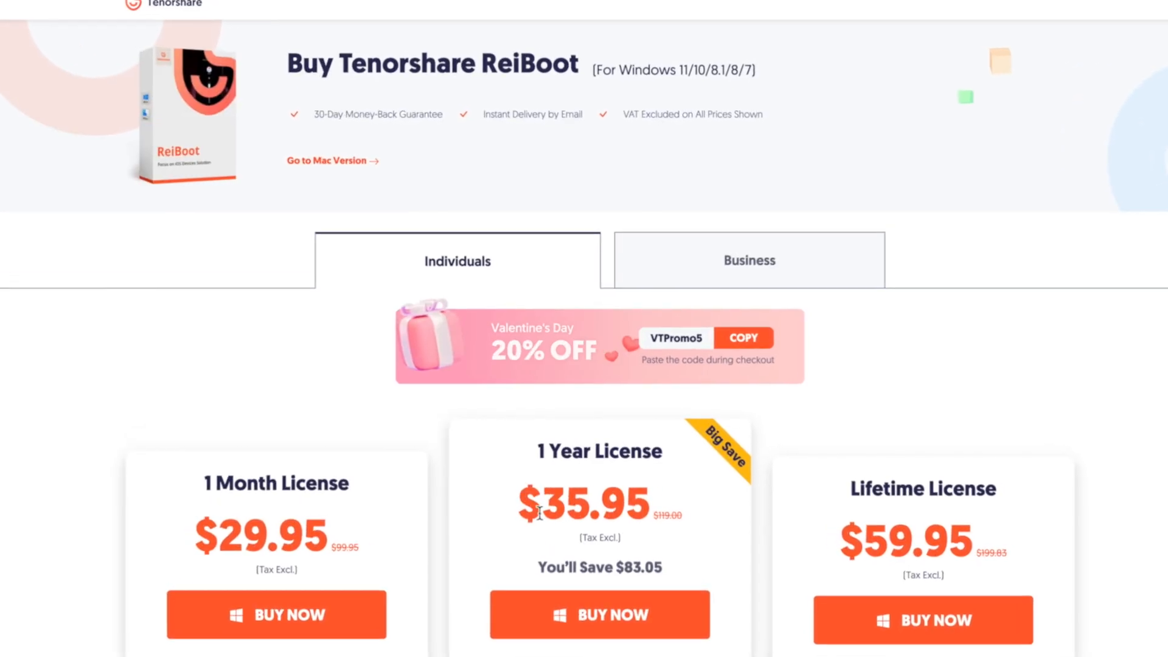